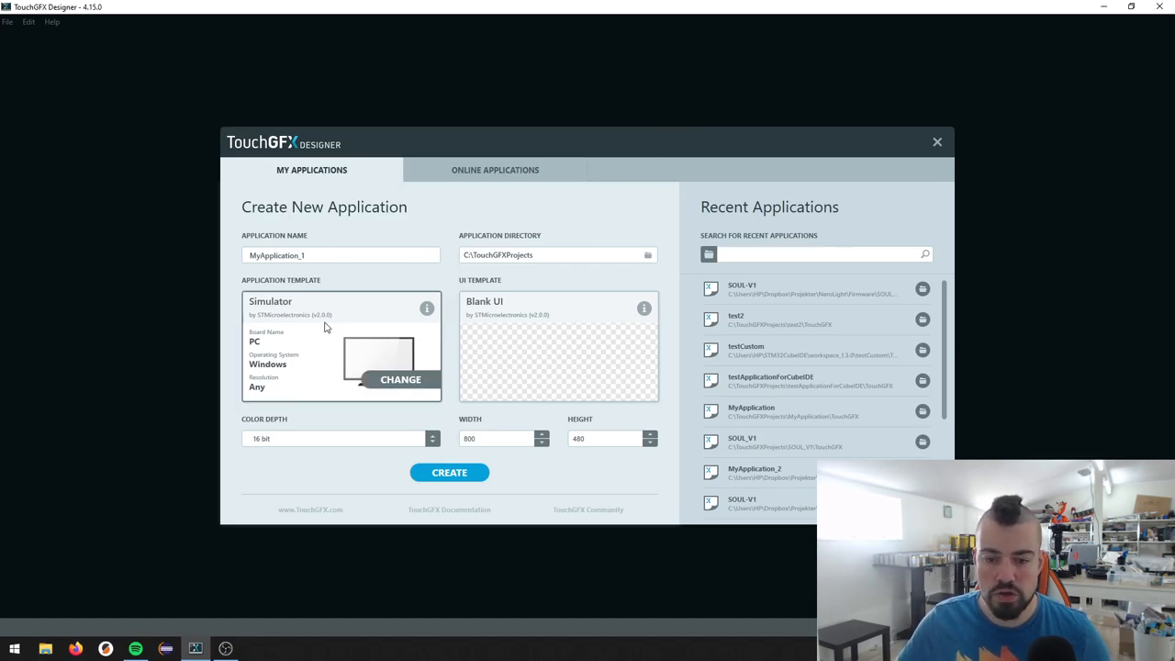
mouse_move(401, 379)
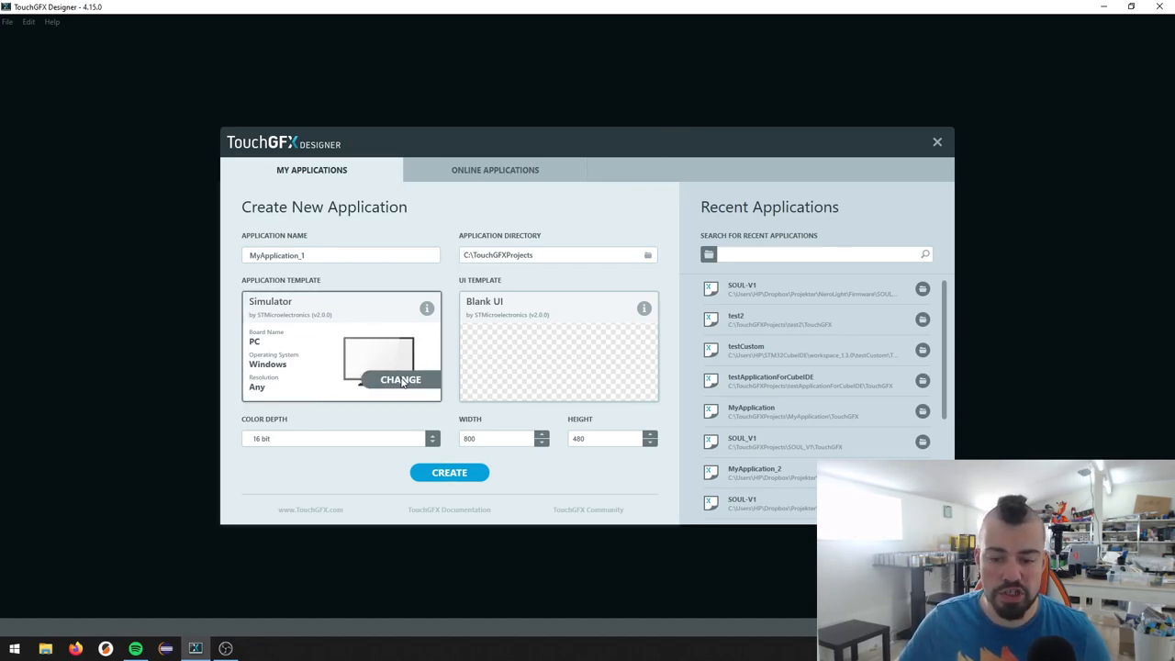
Open the Application Template chooser and browse STMicroelectronics boards like the STM32F769I Evaluation Kit
left_click(400, 379)
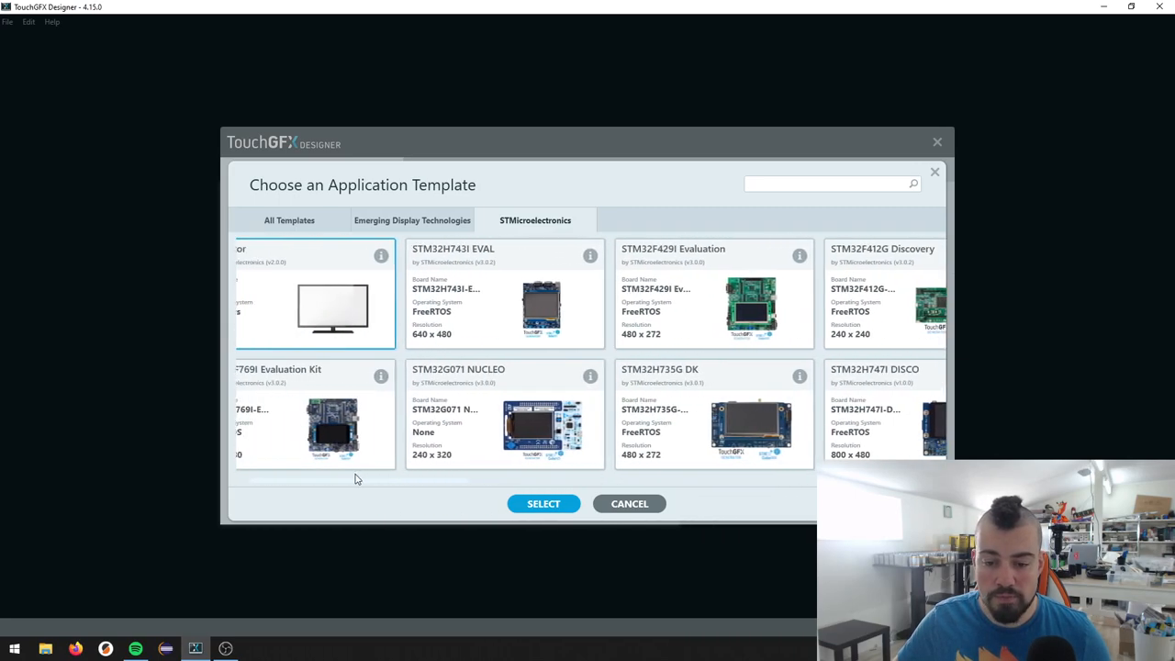
scroll("left", 3)
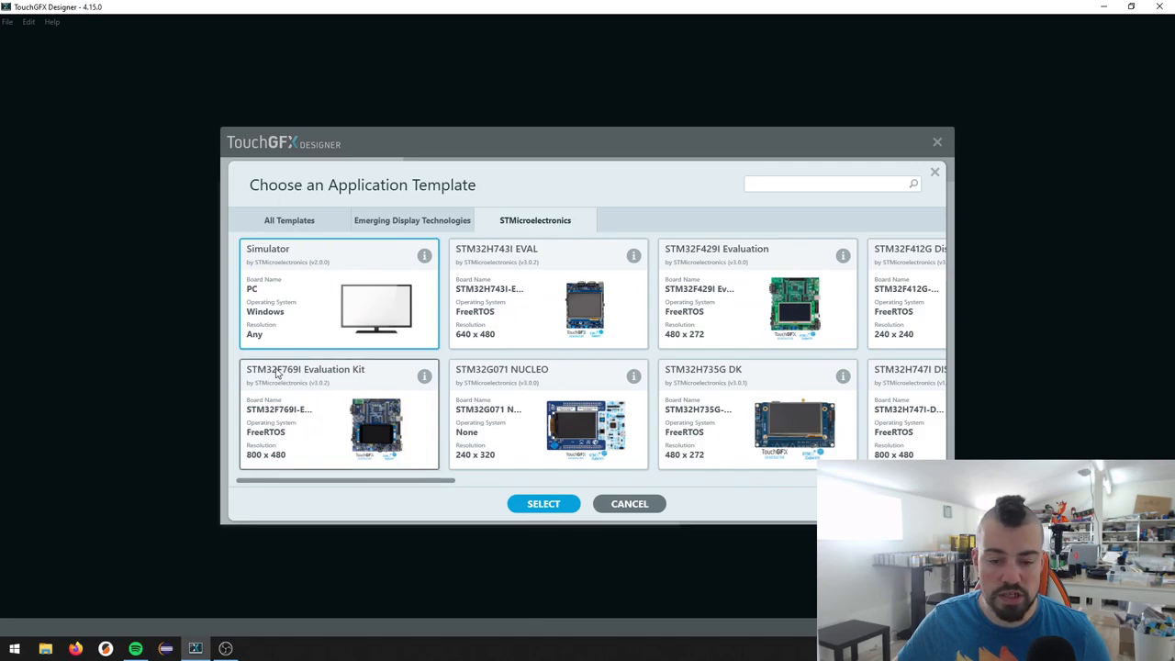
mouse_move(270, 393)
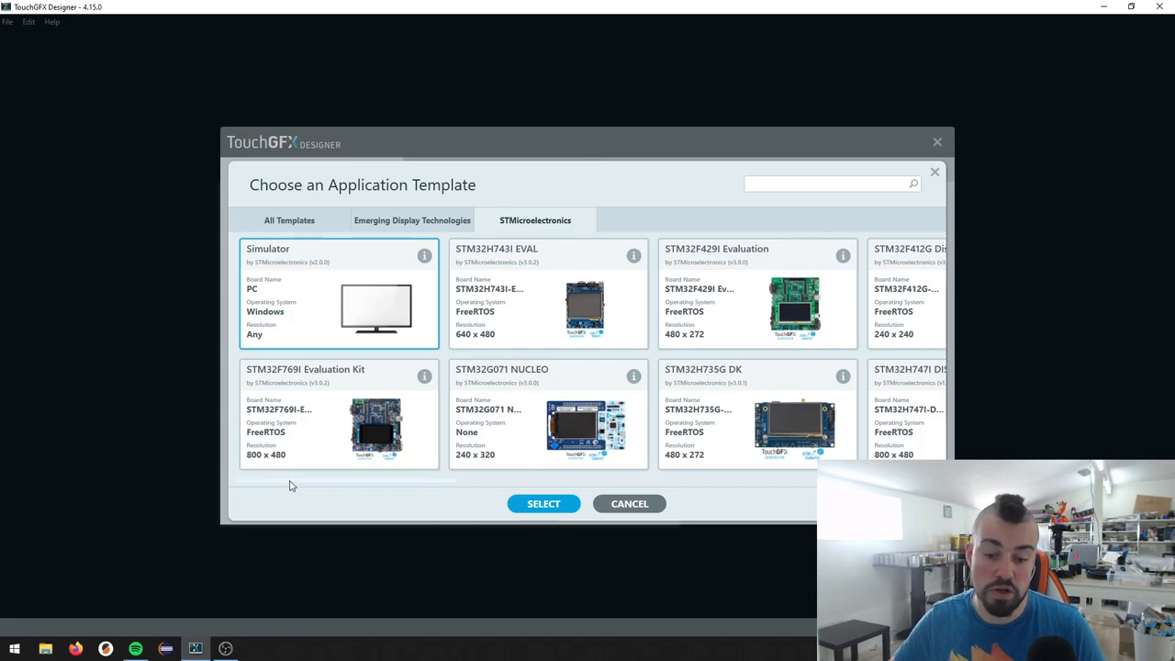
mouse_move(346, 485)
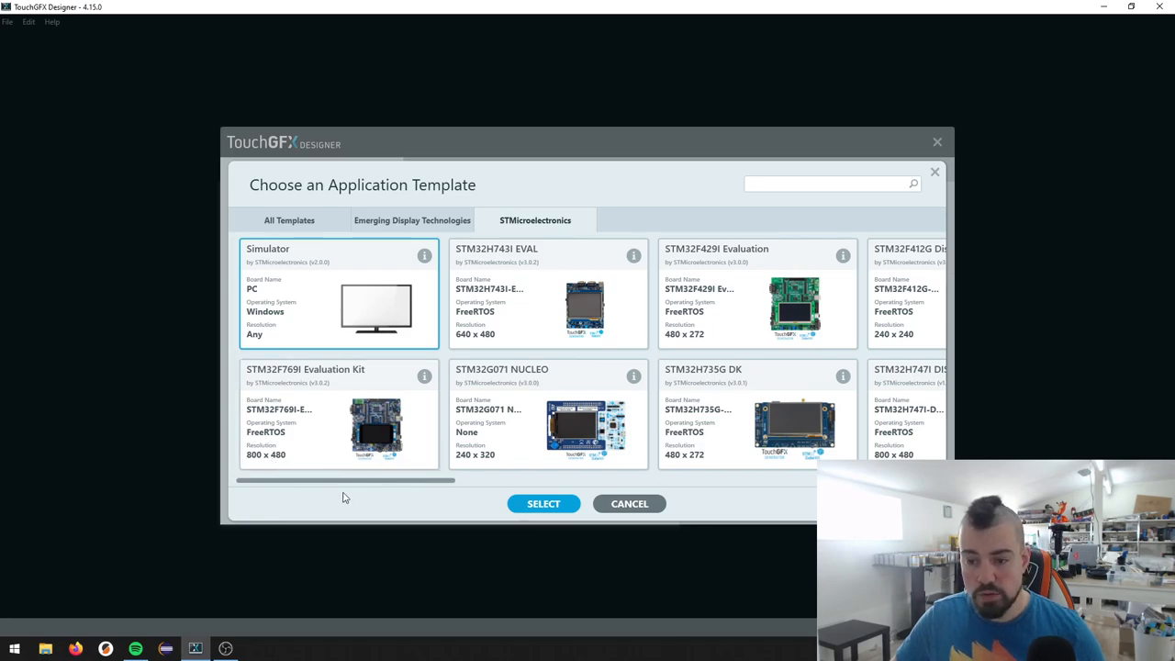
scroll("right", 3)
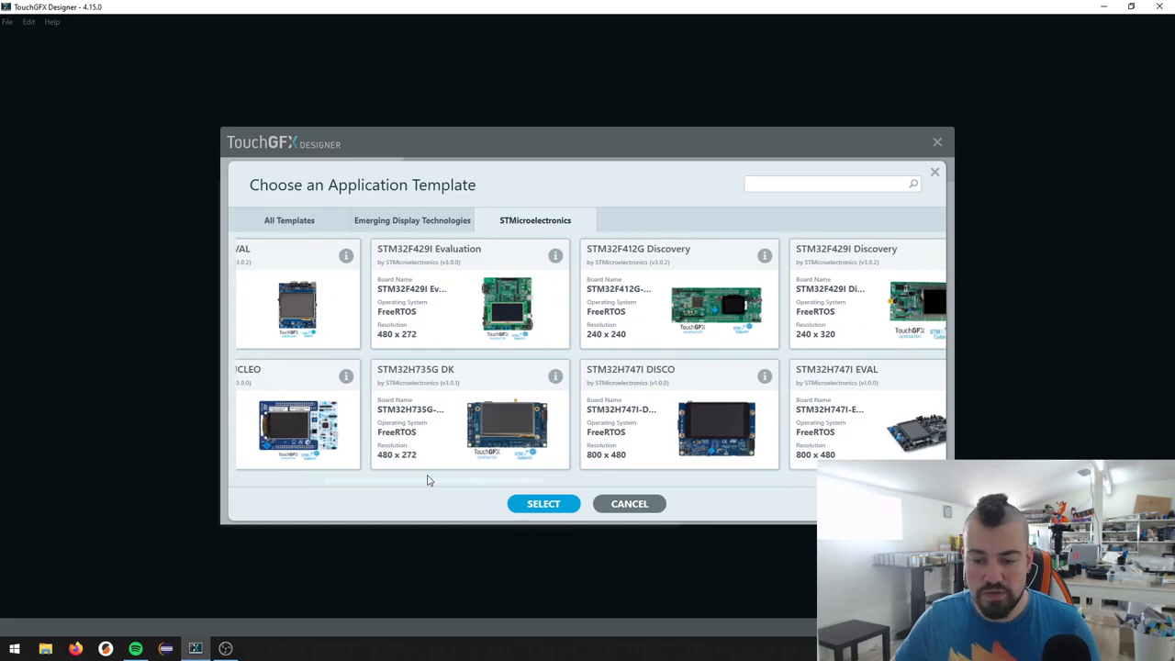
scroll("right", 3)
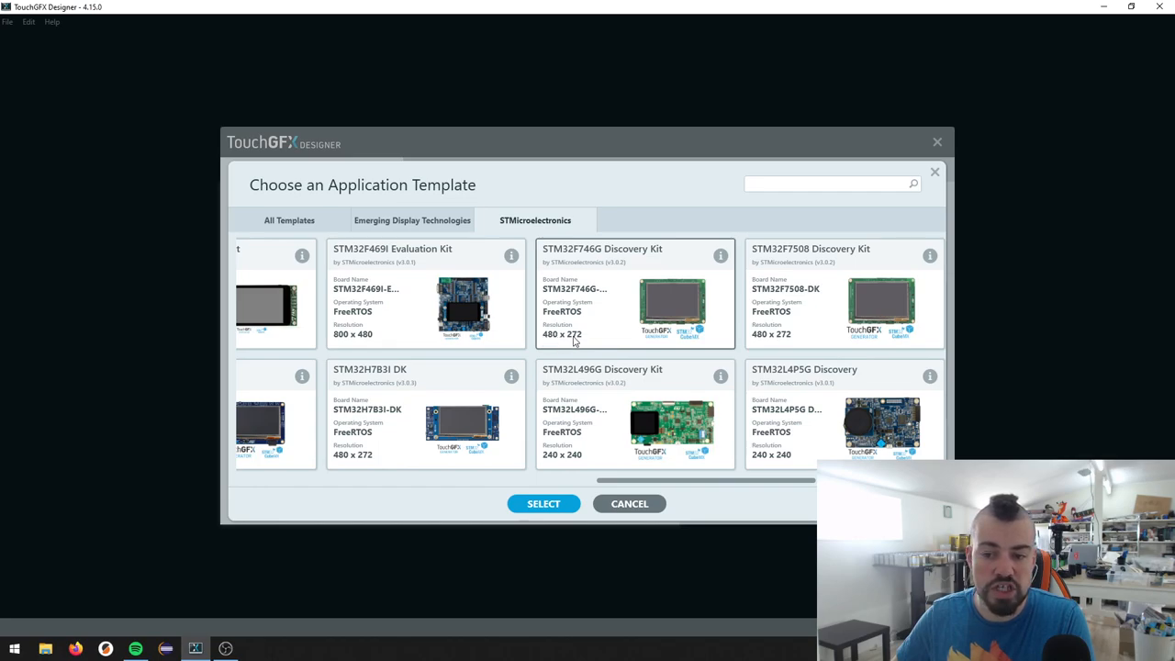
mouse_move(552, 387)
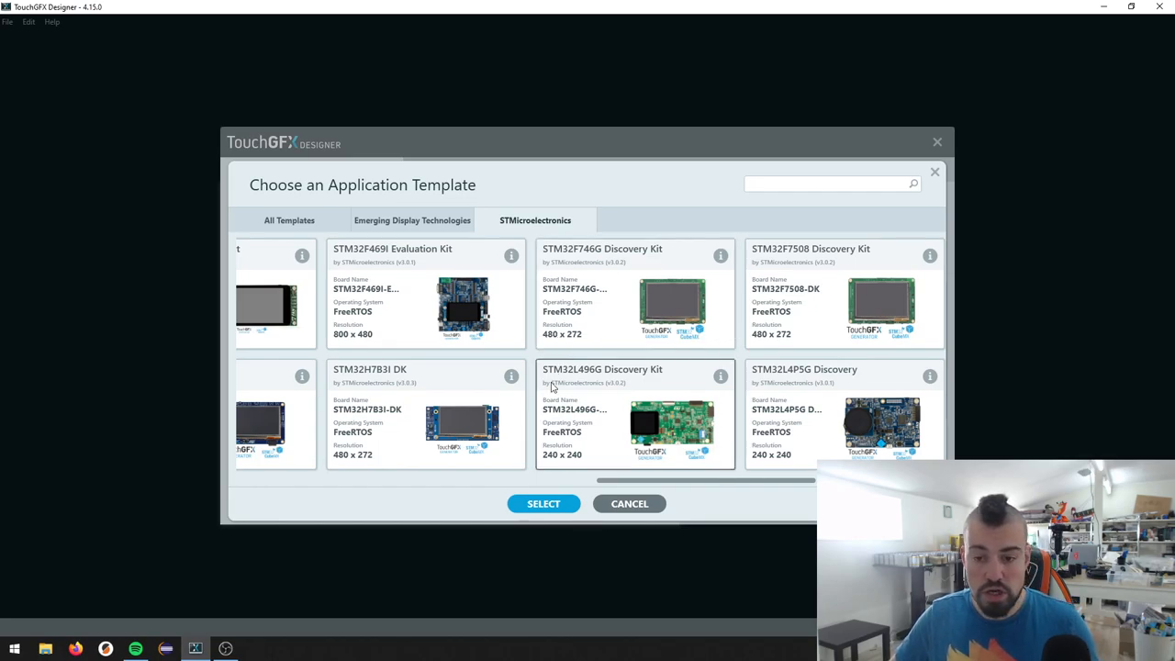
scroll("right", 3)
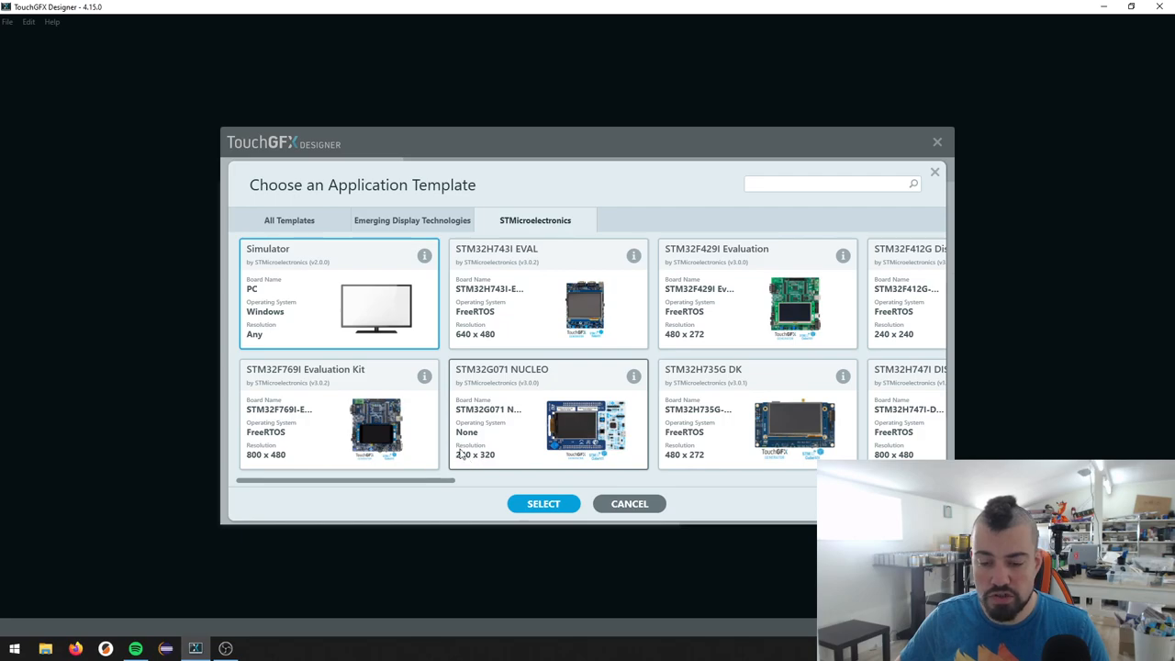
mouse_move(445, 475)
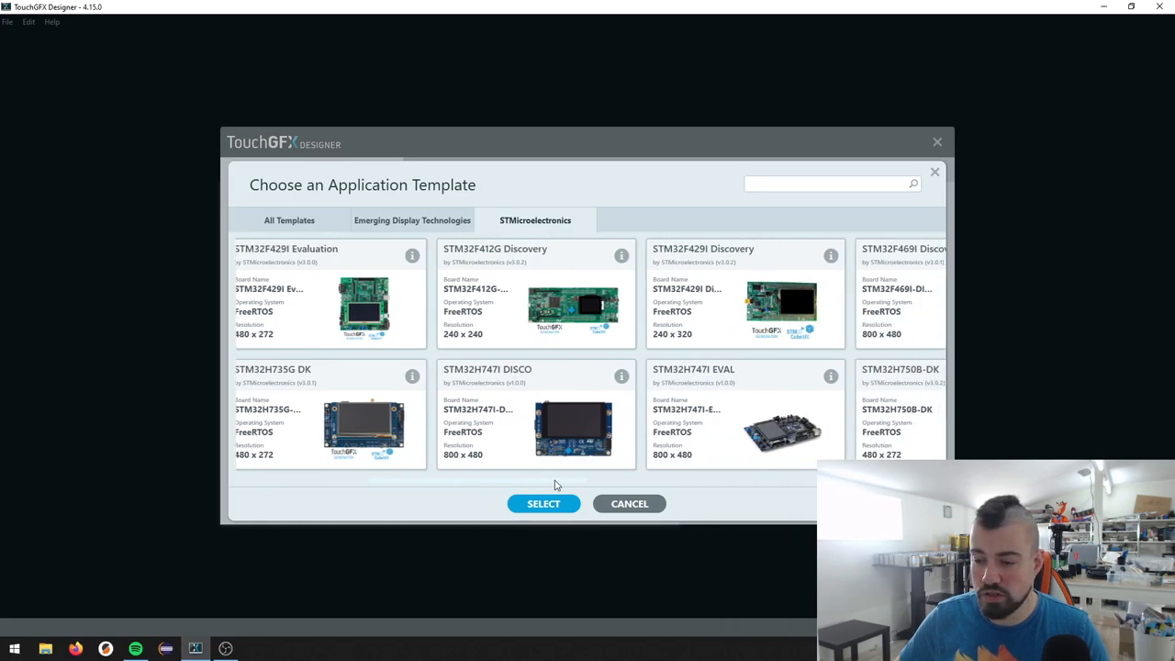
scroll("right", 3)
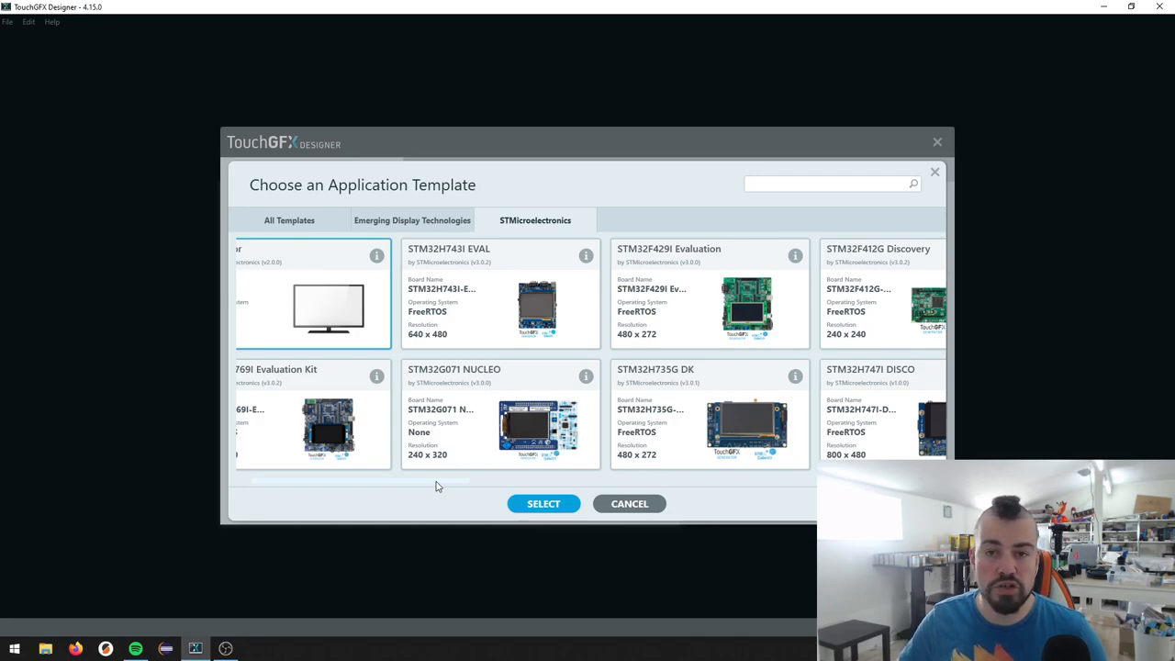
scroll("left", 3)
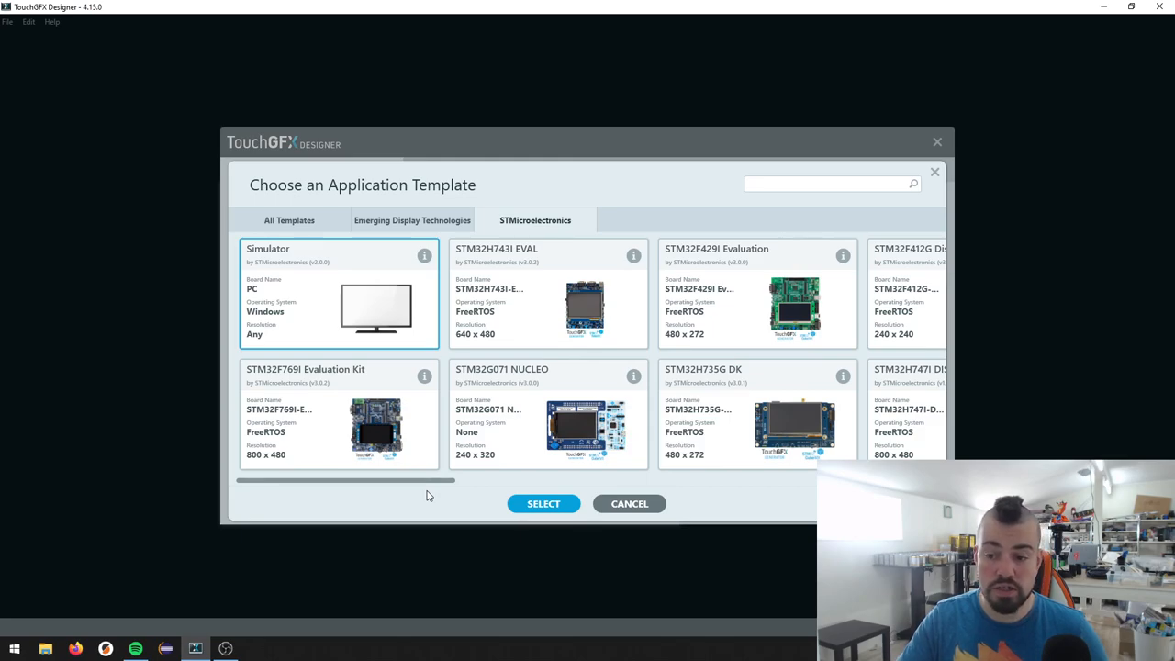
mouse_move(412, 484)
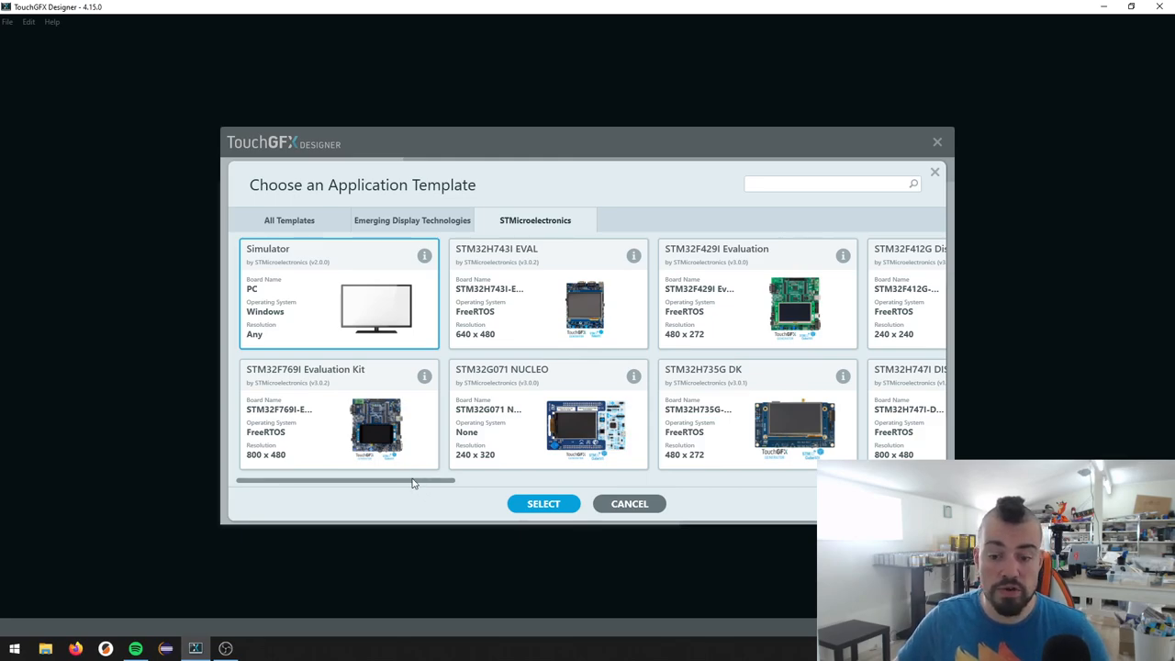